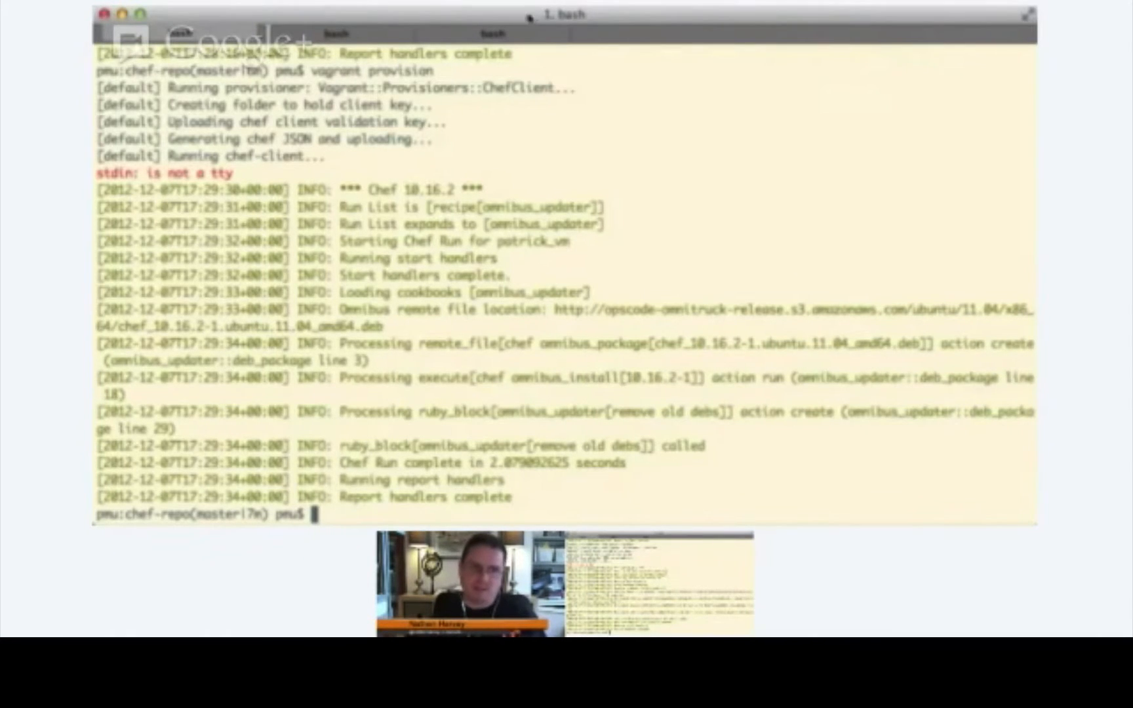
- Download the mongodb cookbook with knife, extract it into cookbooks, and remove the tarball
click(493, 32)
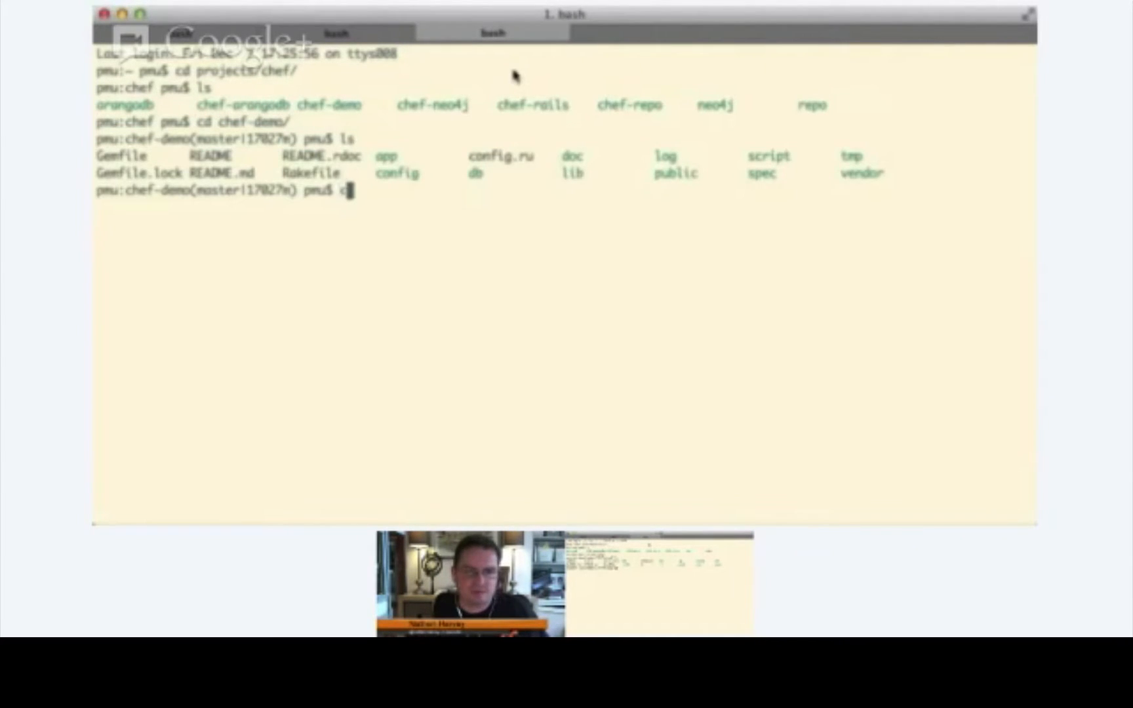
key(Return)
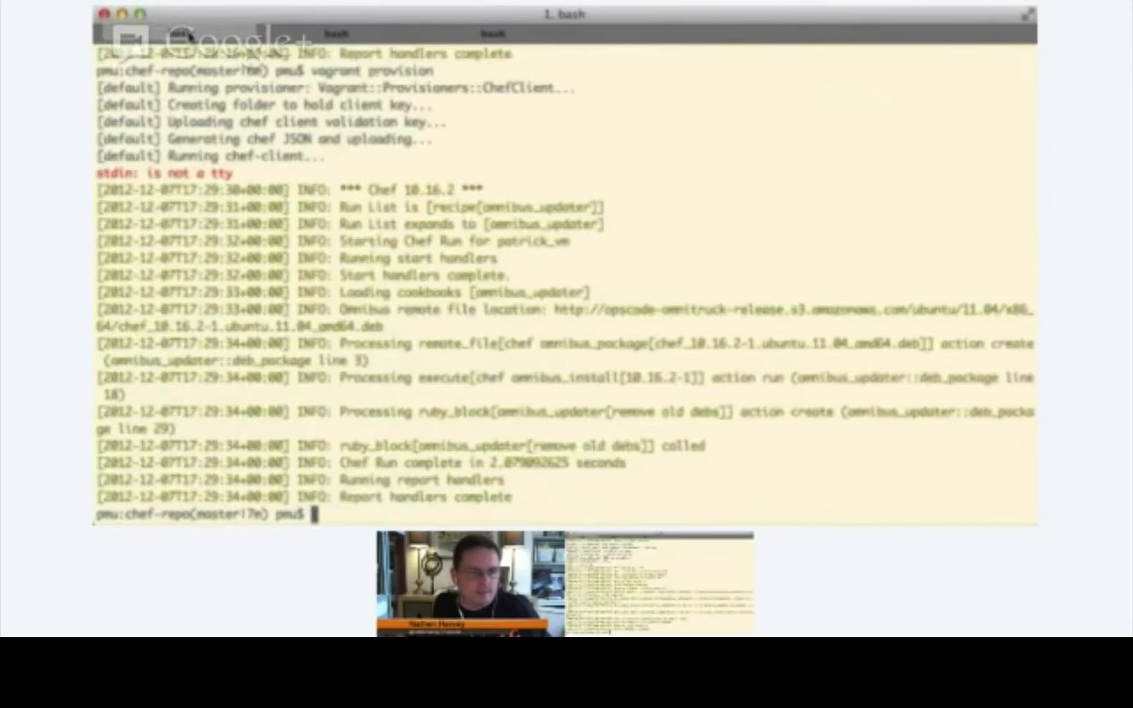
mouse_move(350, 105)
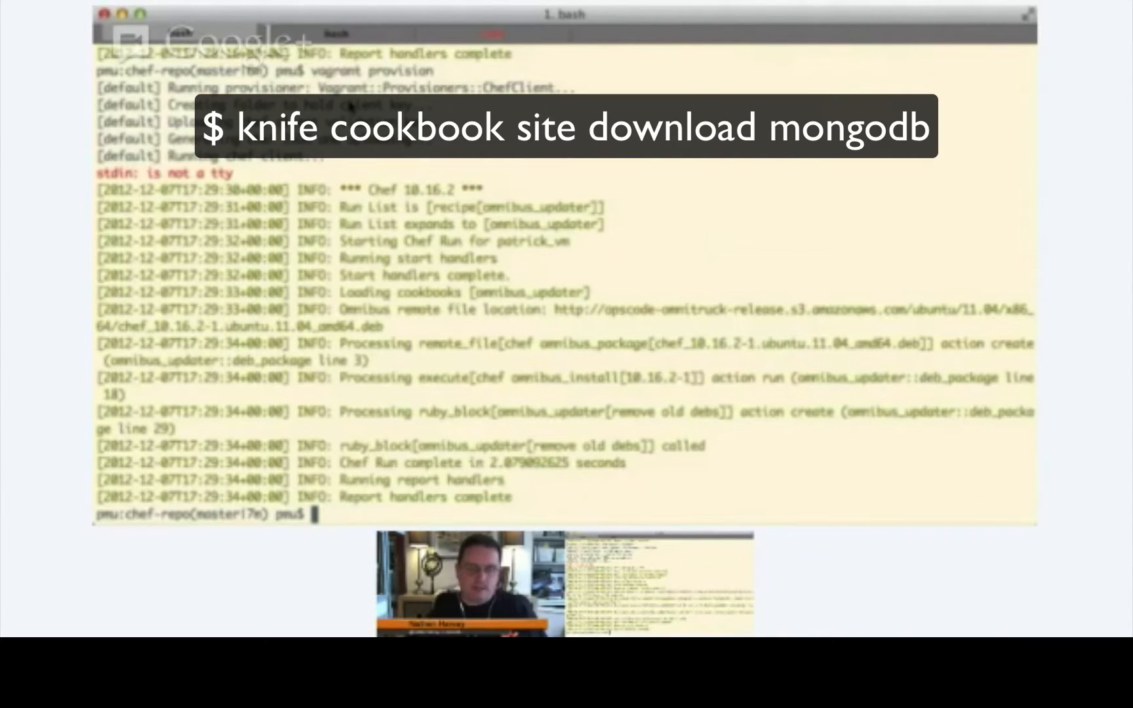
text(k)
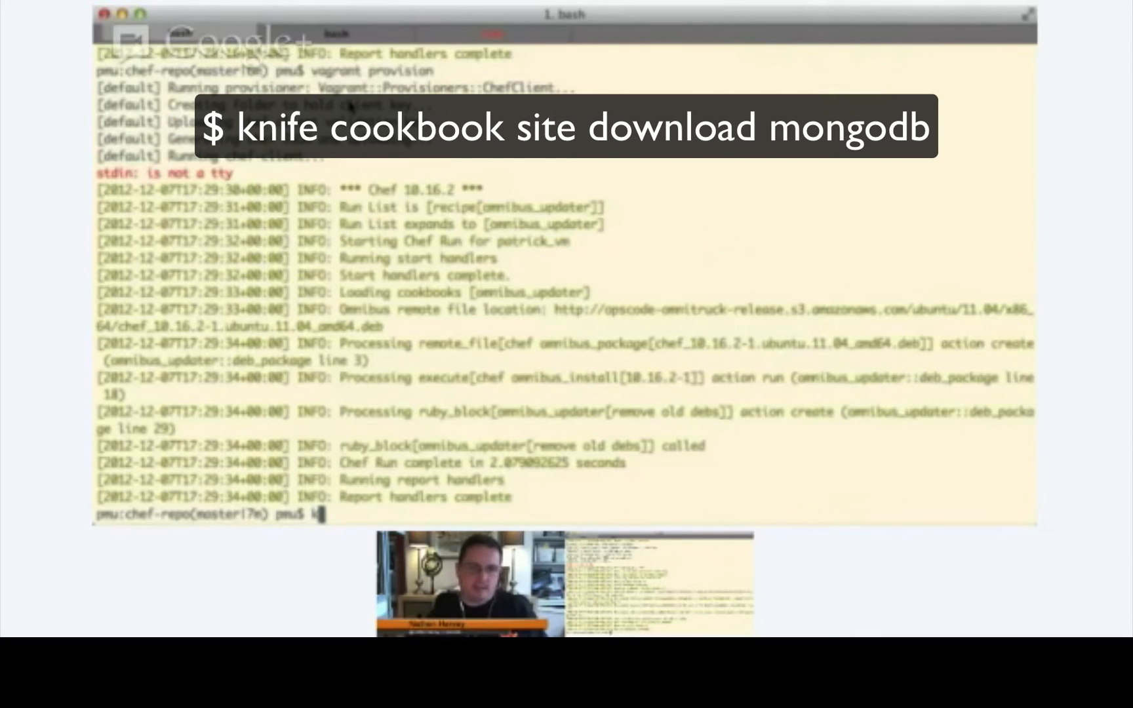
text(nf)
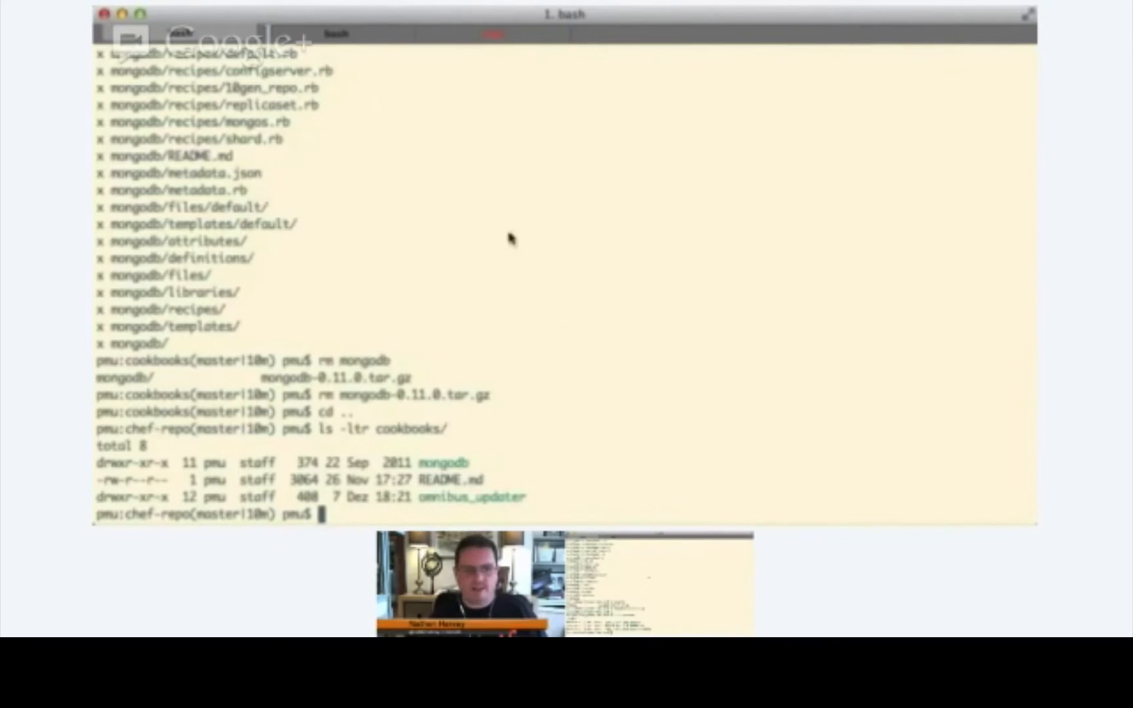
mouse_move(588, 350)
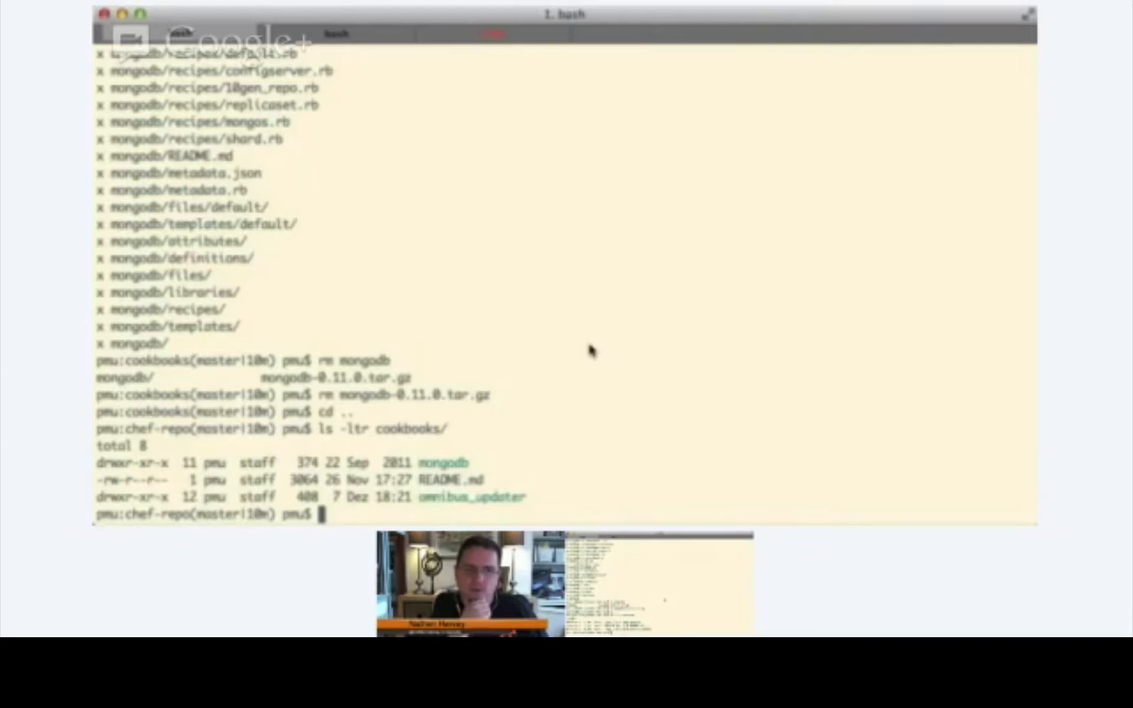
- Upload the mongodb cookbook with knife cookbook upload mongodb, which fails on missing apt
text(knife)
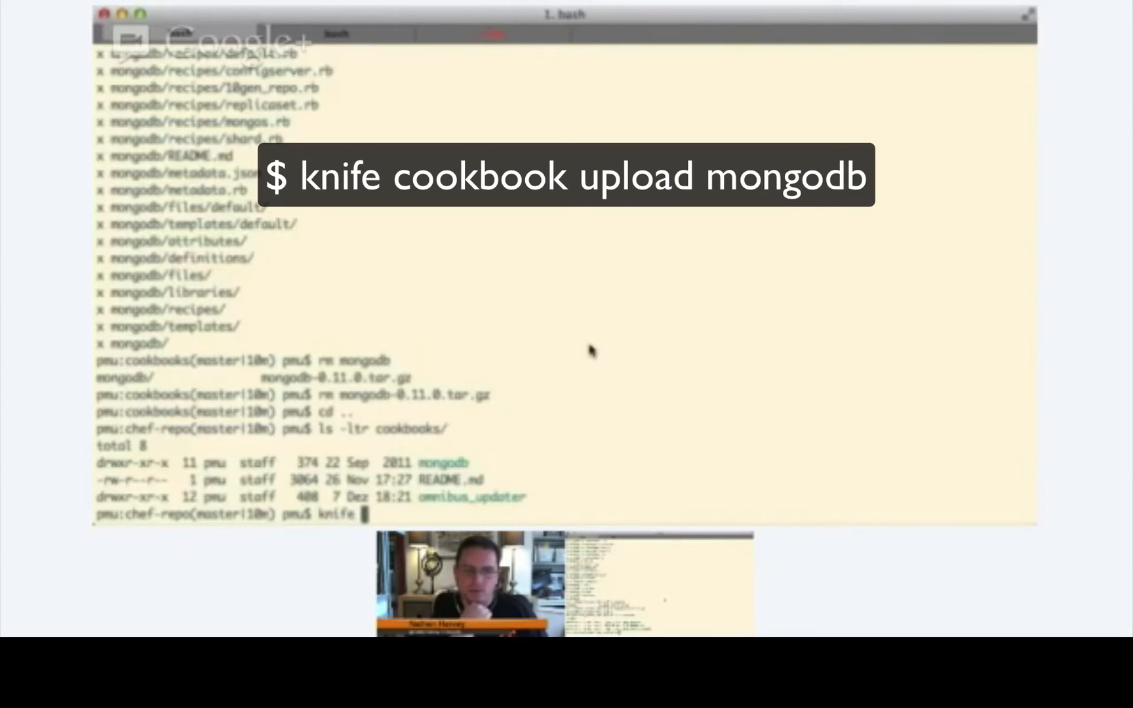
text(cookbook u)
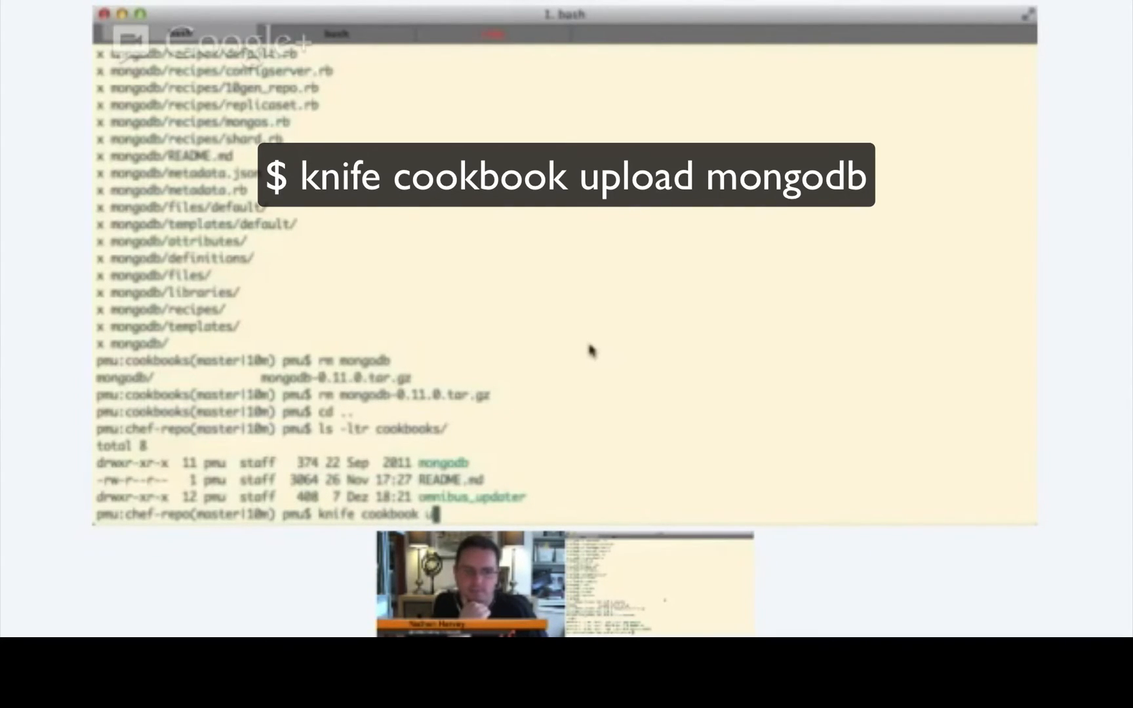
text(pload mong)
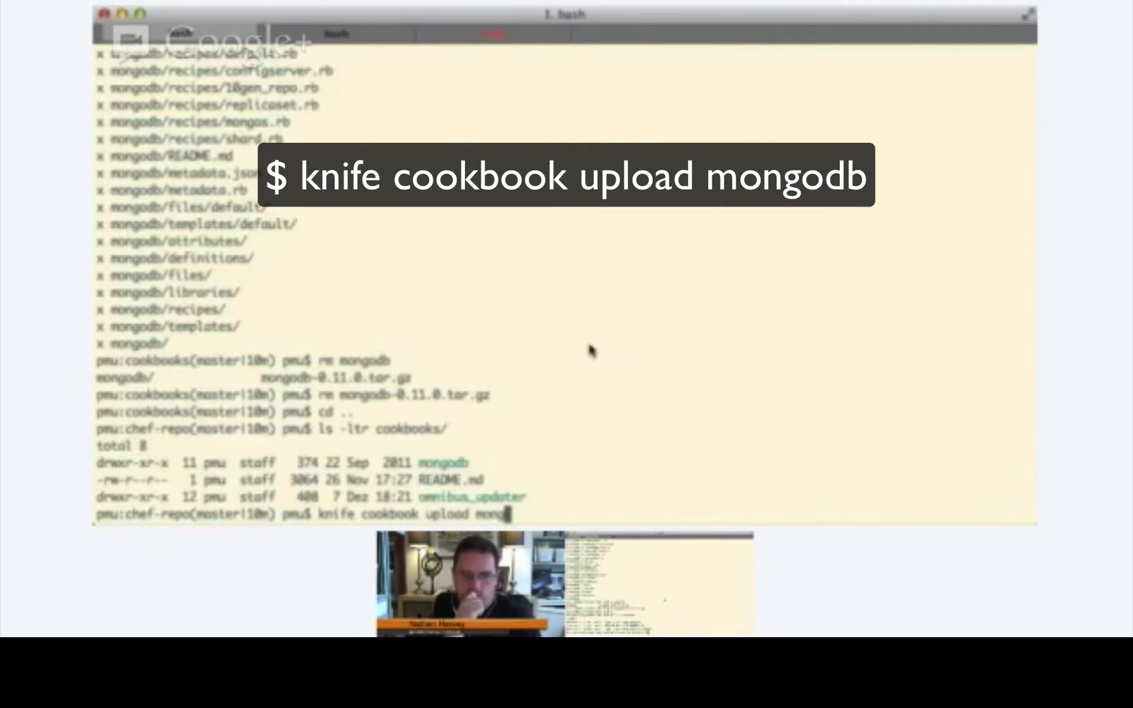
key(Return)
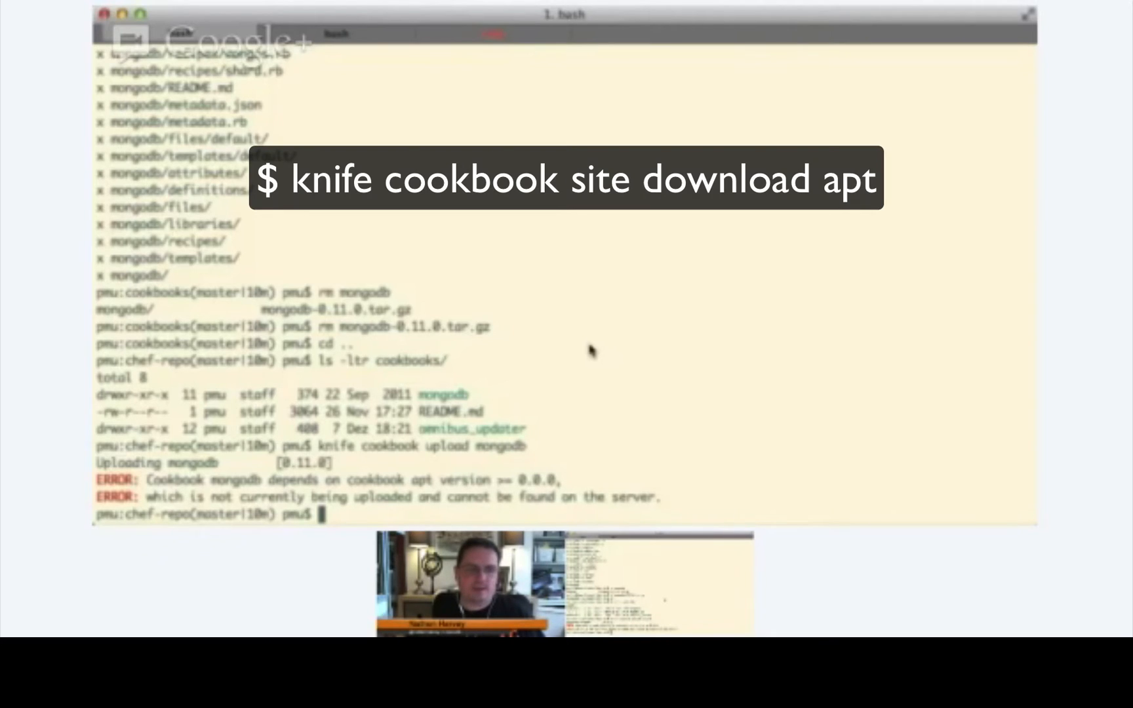
- Download the apt cookbook, move apt-1.5.0.tar.gz into cookbooks, and extract it
text(knife)
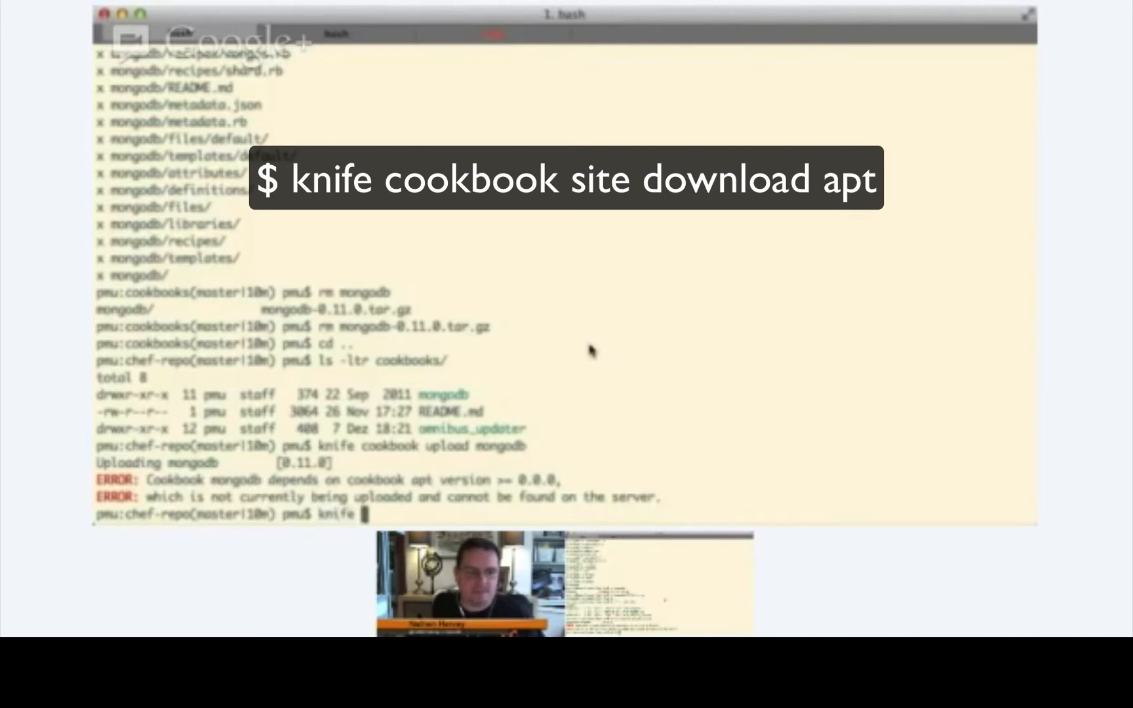
text(cookbook site download apt)
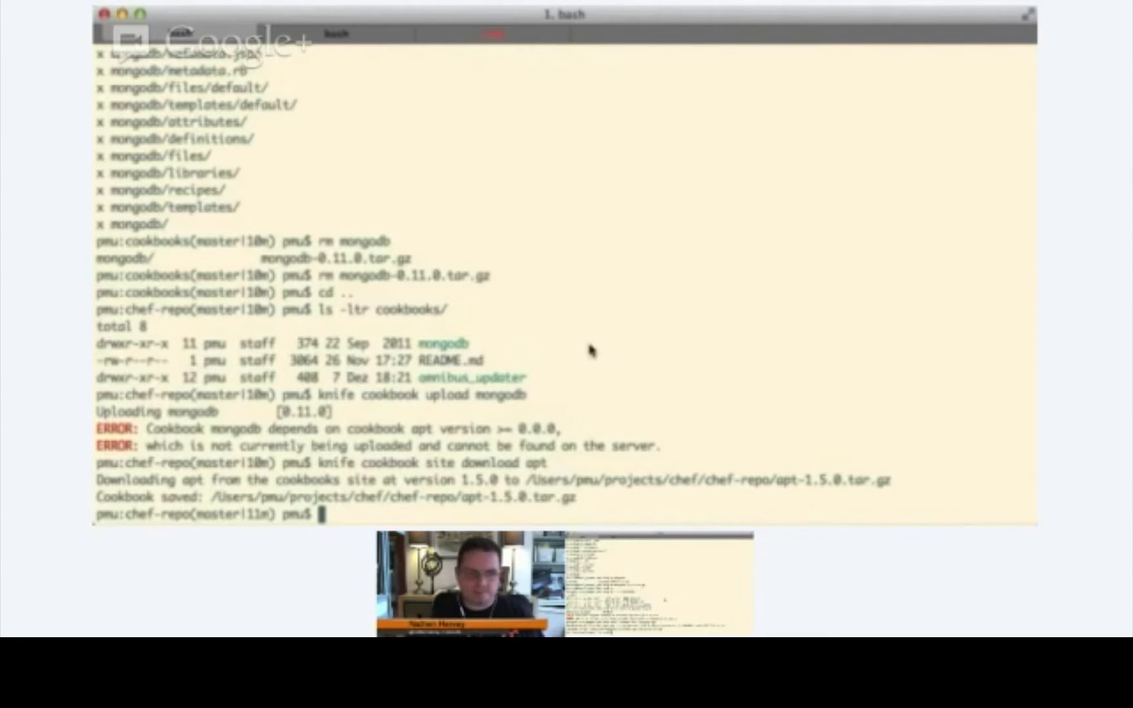
text(mv)
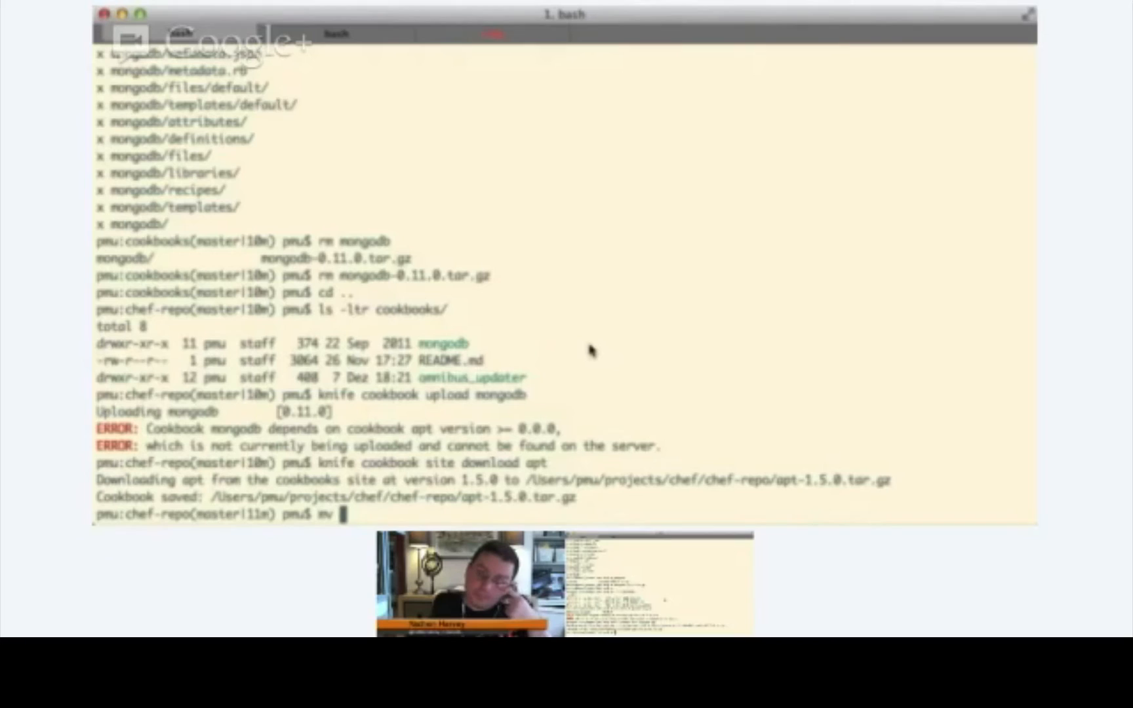
text(apt-1.5.0.tar.gz)
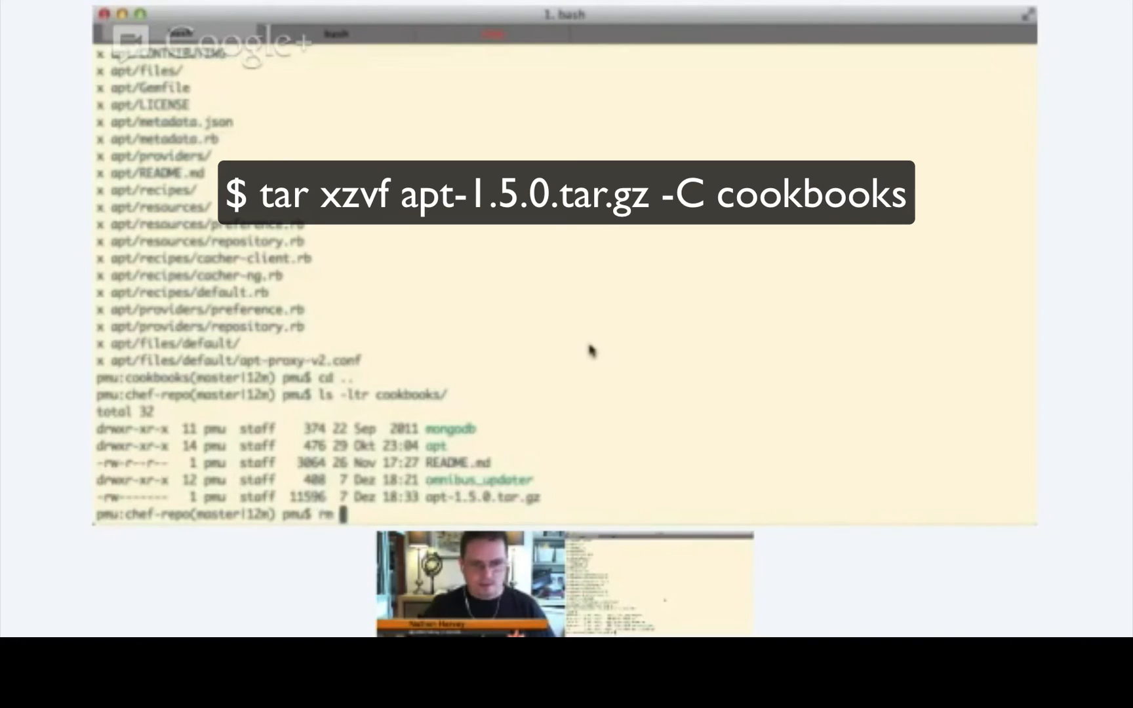
- Delete cookbooks/apt-1.5.0.tar.gz
text(cookbooks/apt-1.5.0.tar.gz)
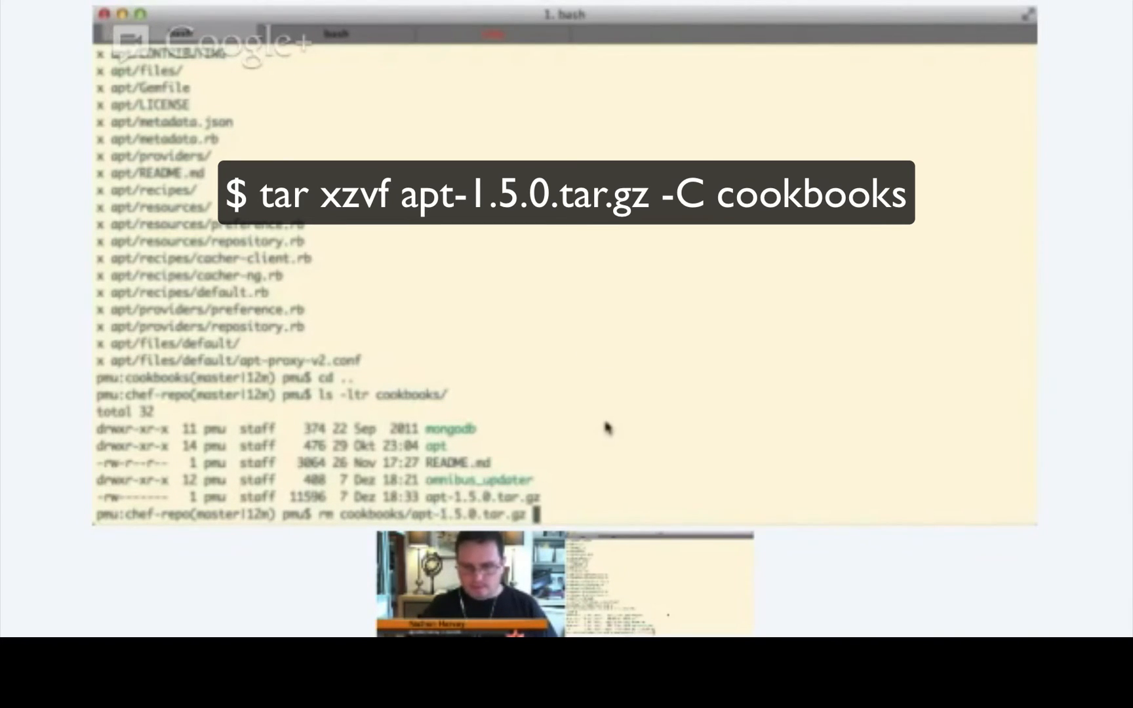
key(Return)
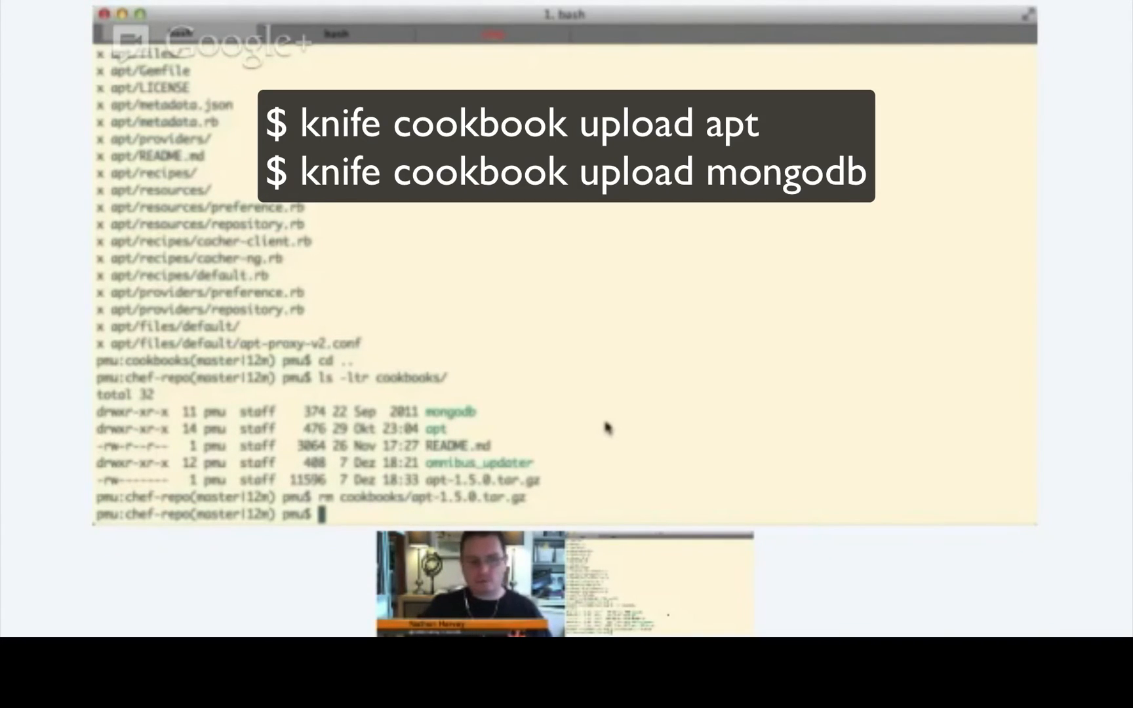
- Upload the apt 1.5.0 and mongodb 0.11.0 cookbooks to the Chef server with knife
text(cd cookbooks/)
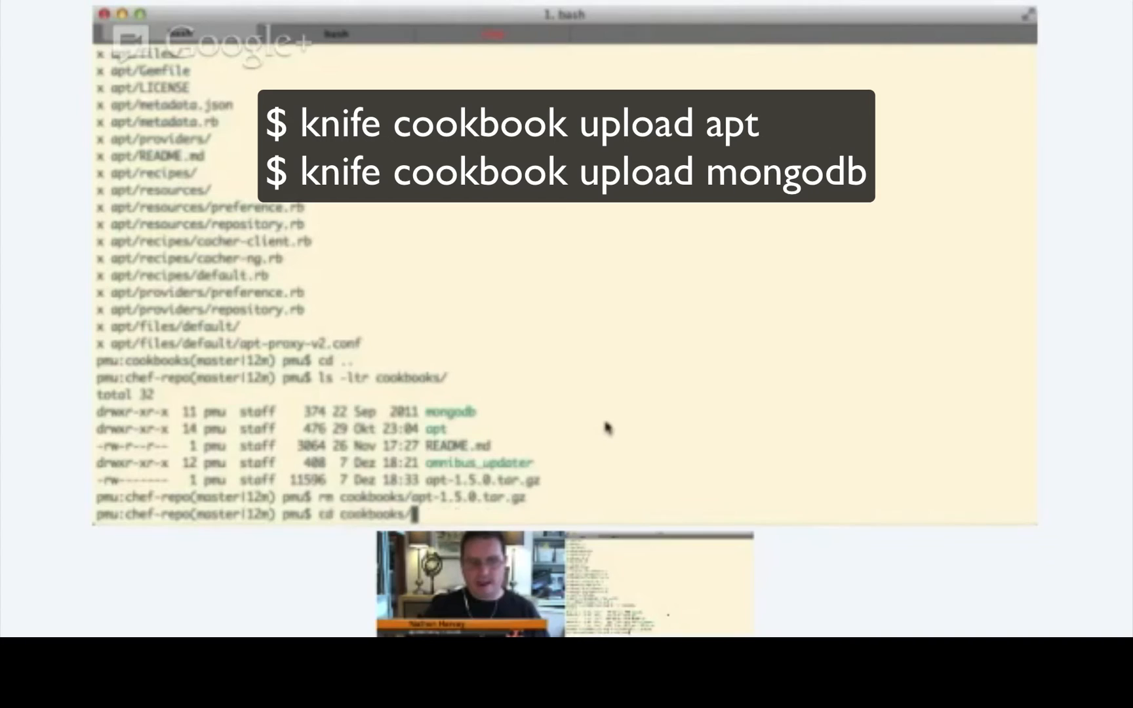
text(knife cookbook upload mongodb)
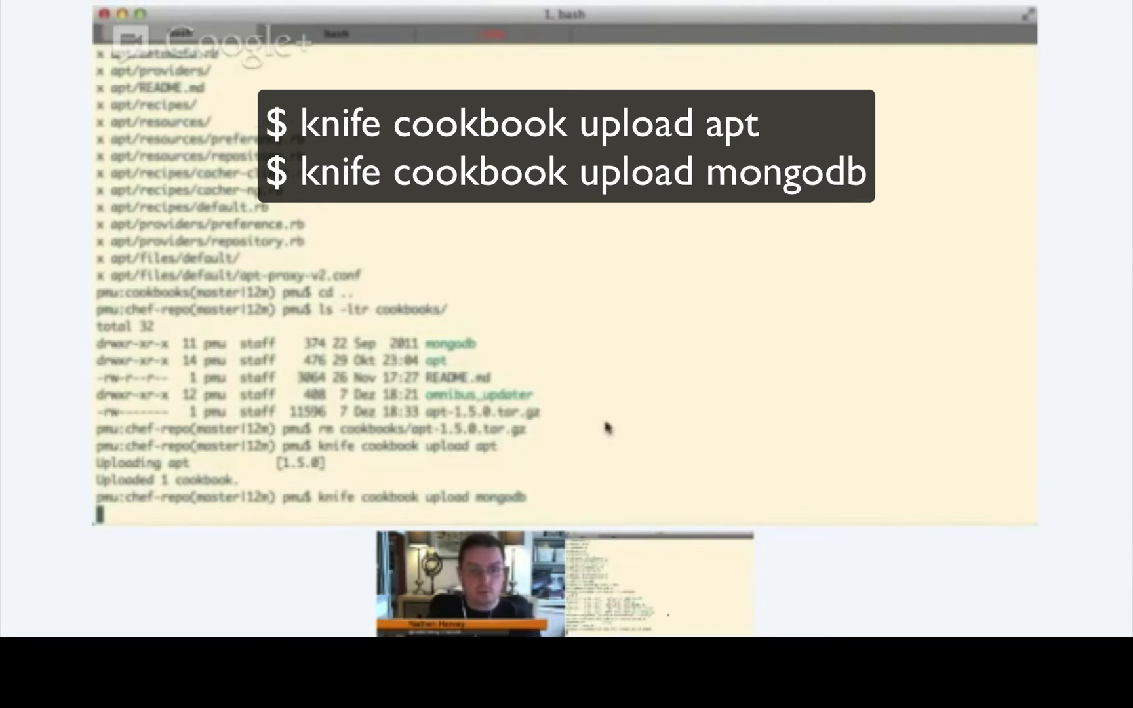
key(Return)
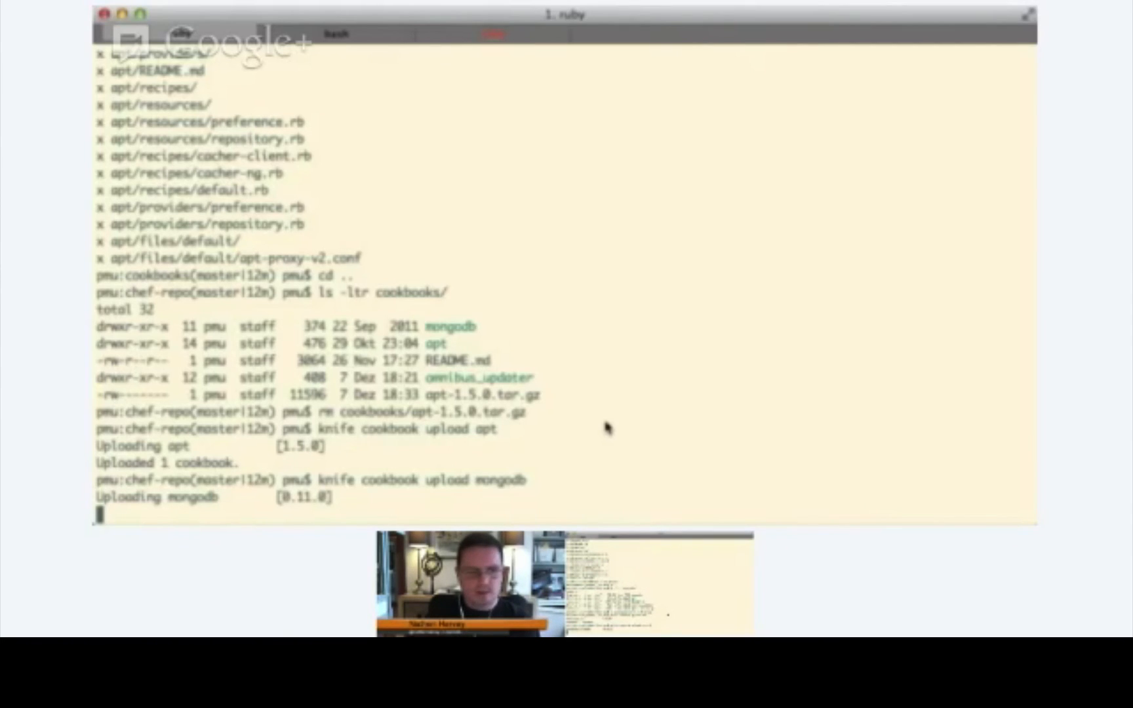
key(Return)
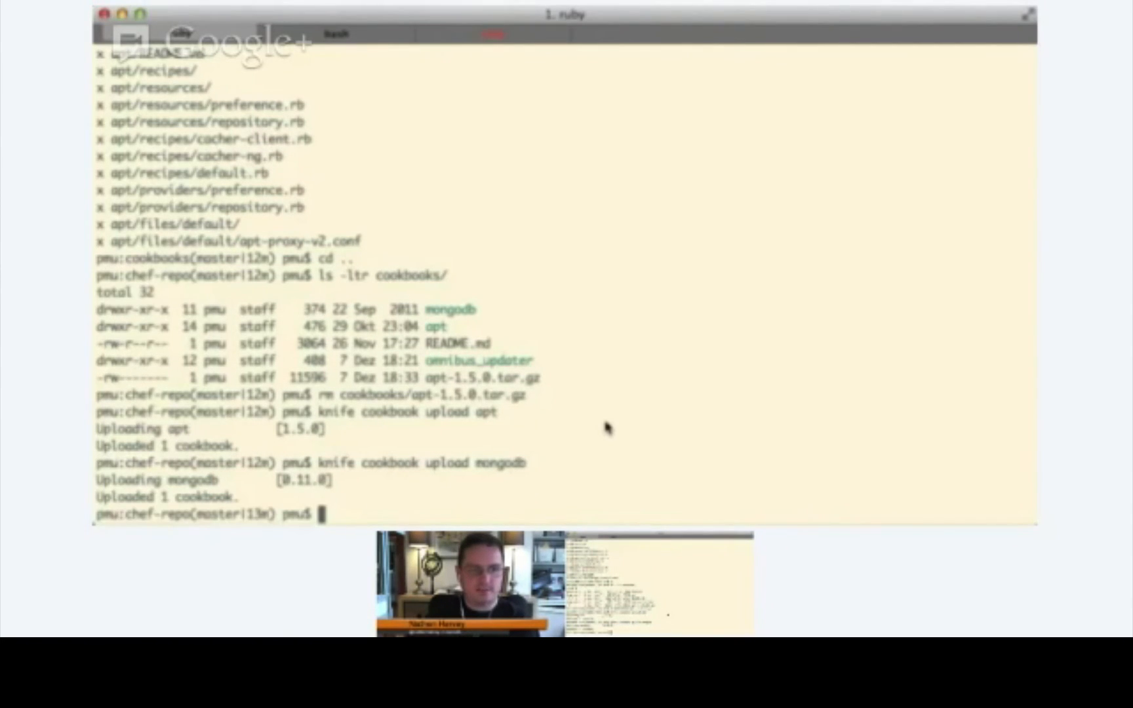